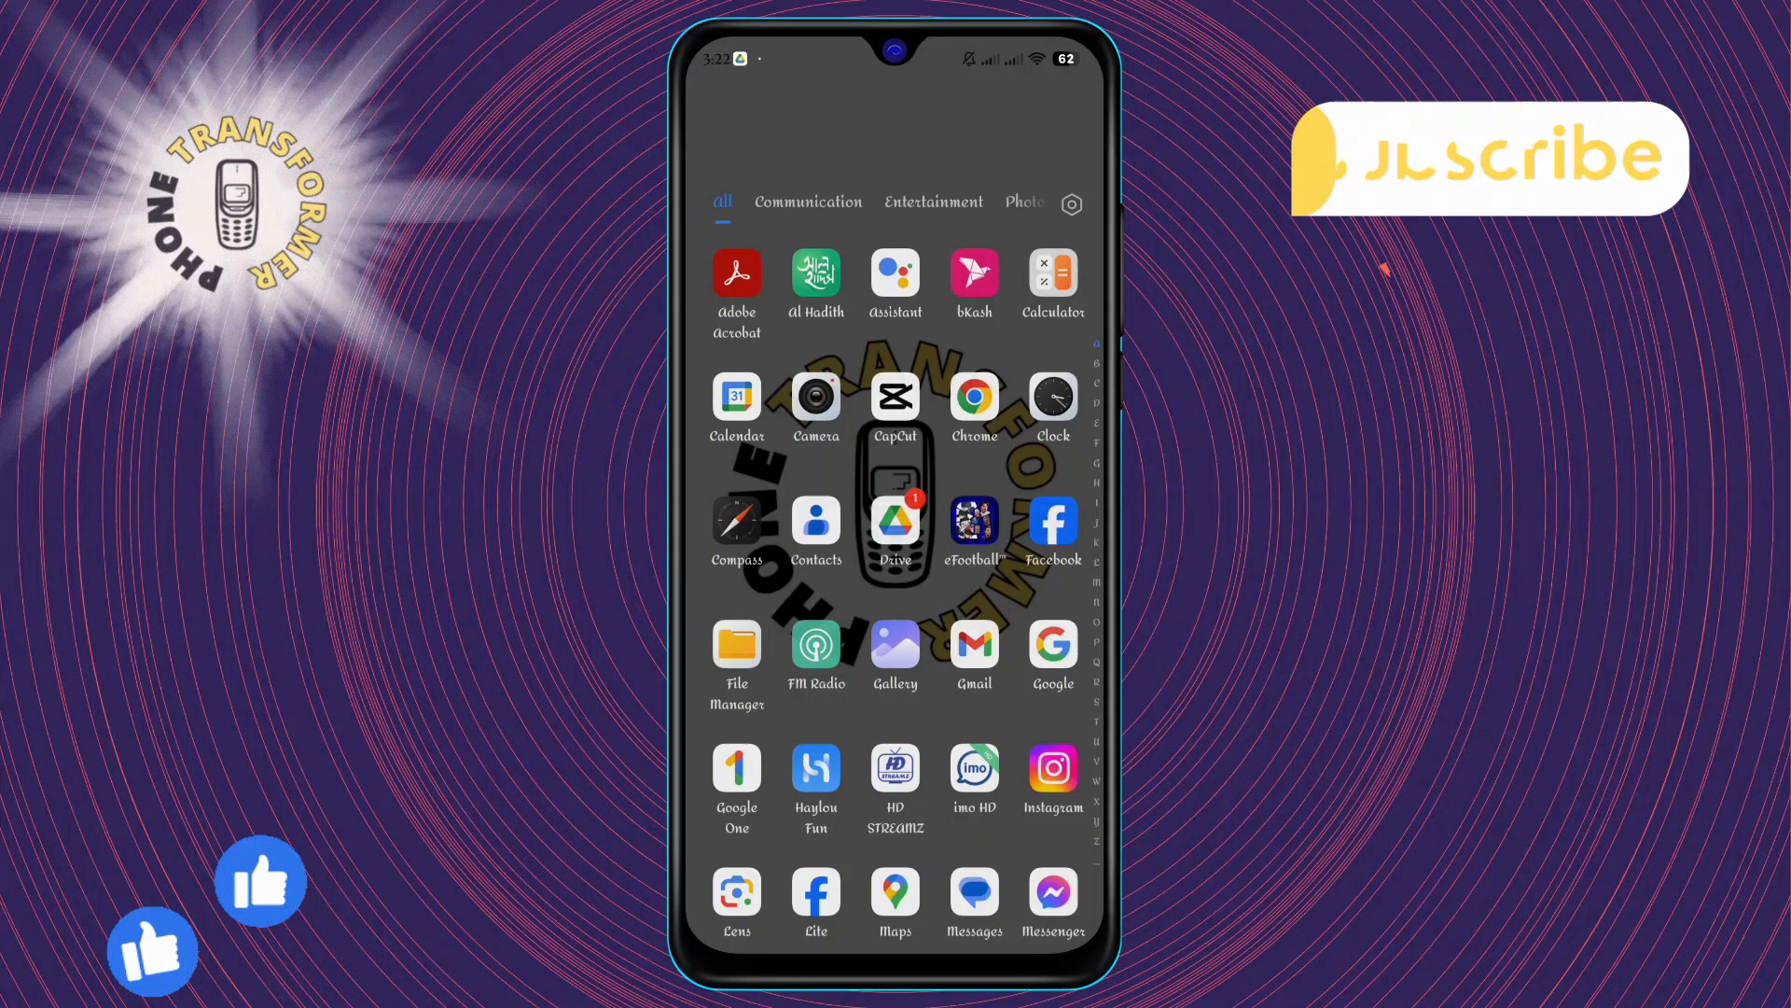
Launch the Settings app from the app drawer.
click(1071, 205)
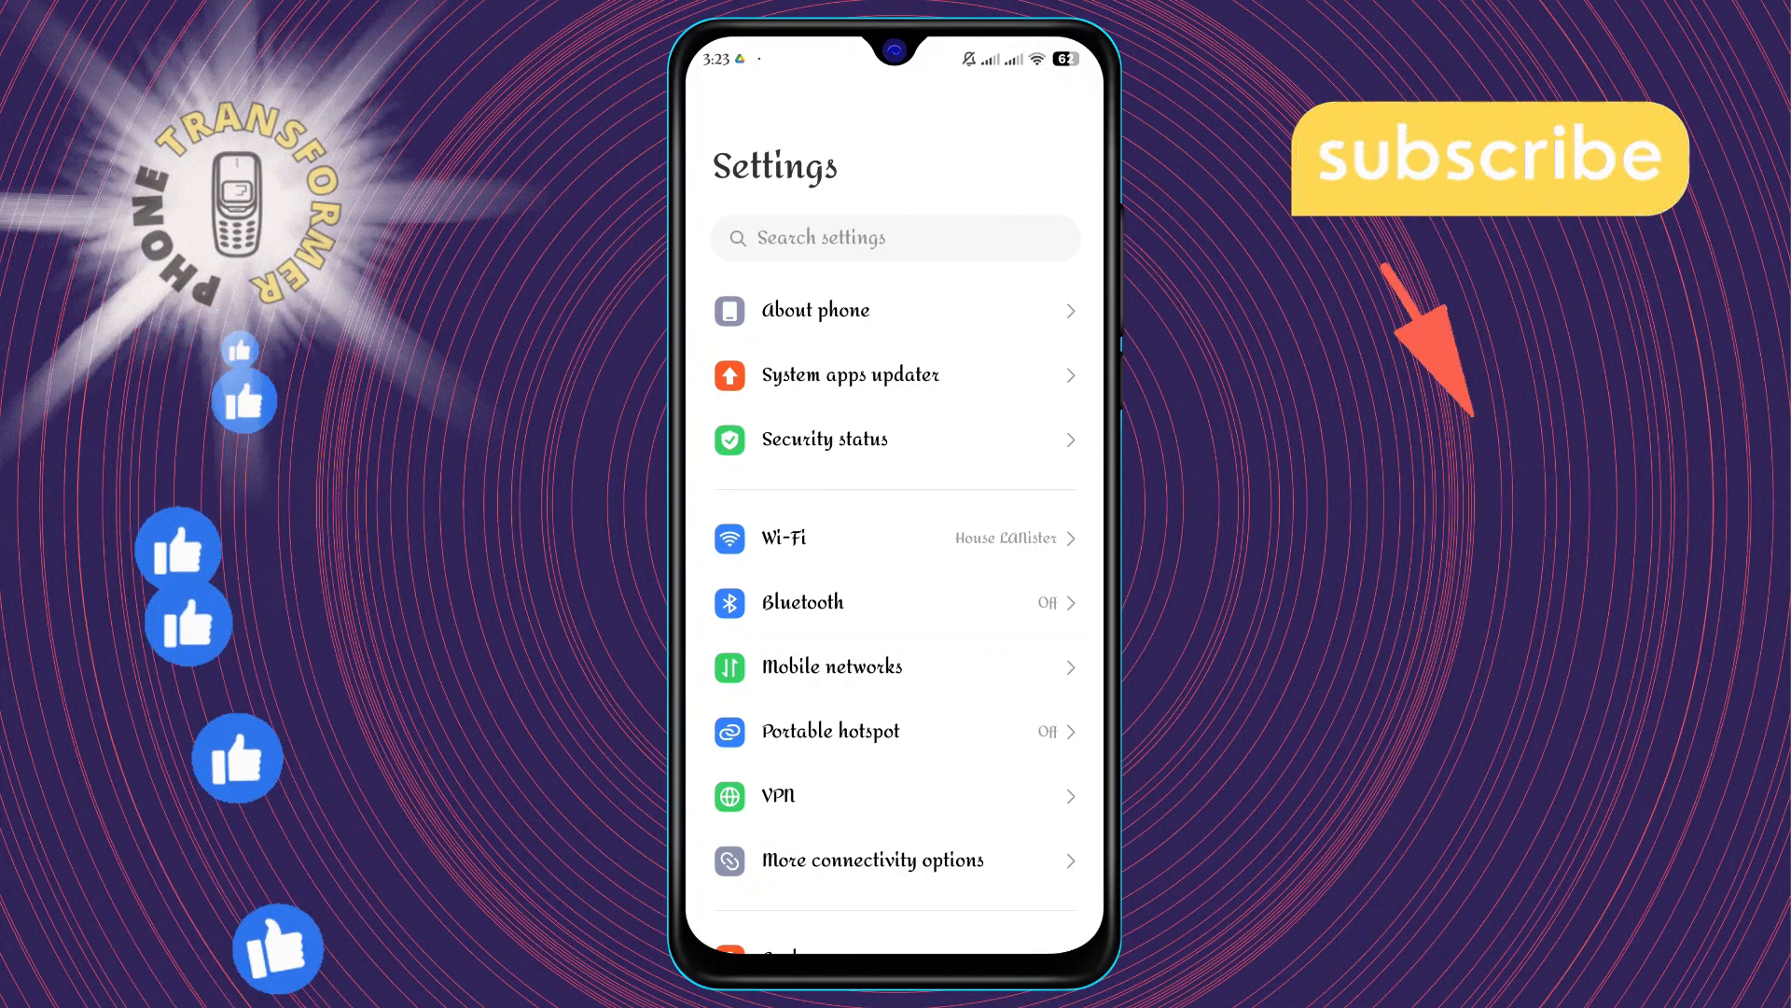
Reach the Permission manager through Apps and Permissions.
scroll(down, 3)
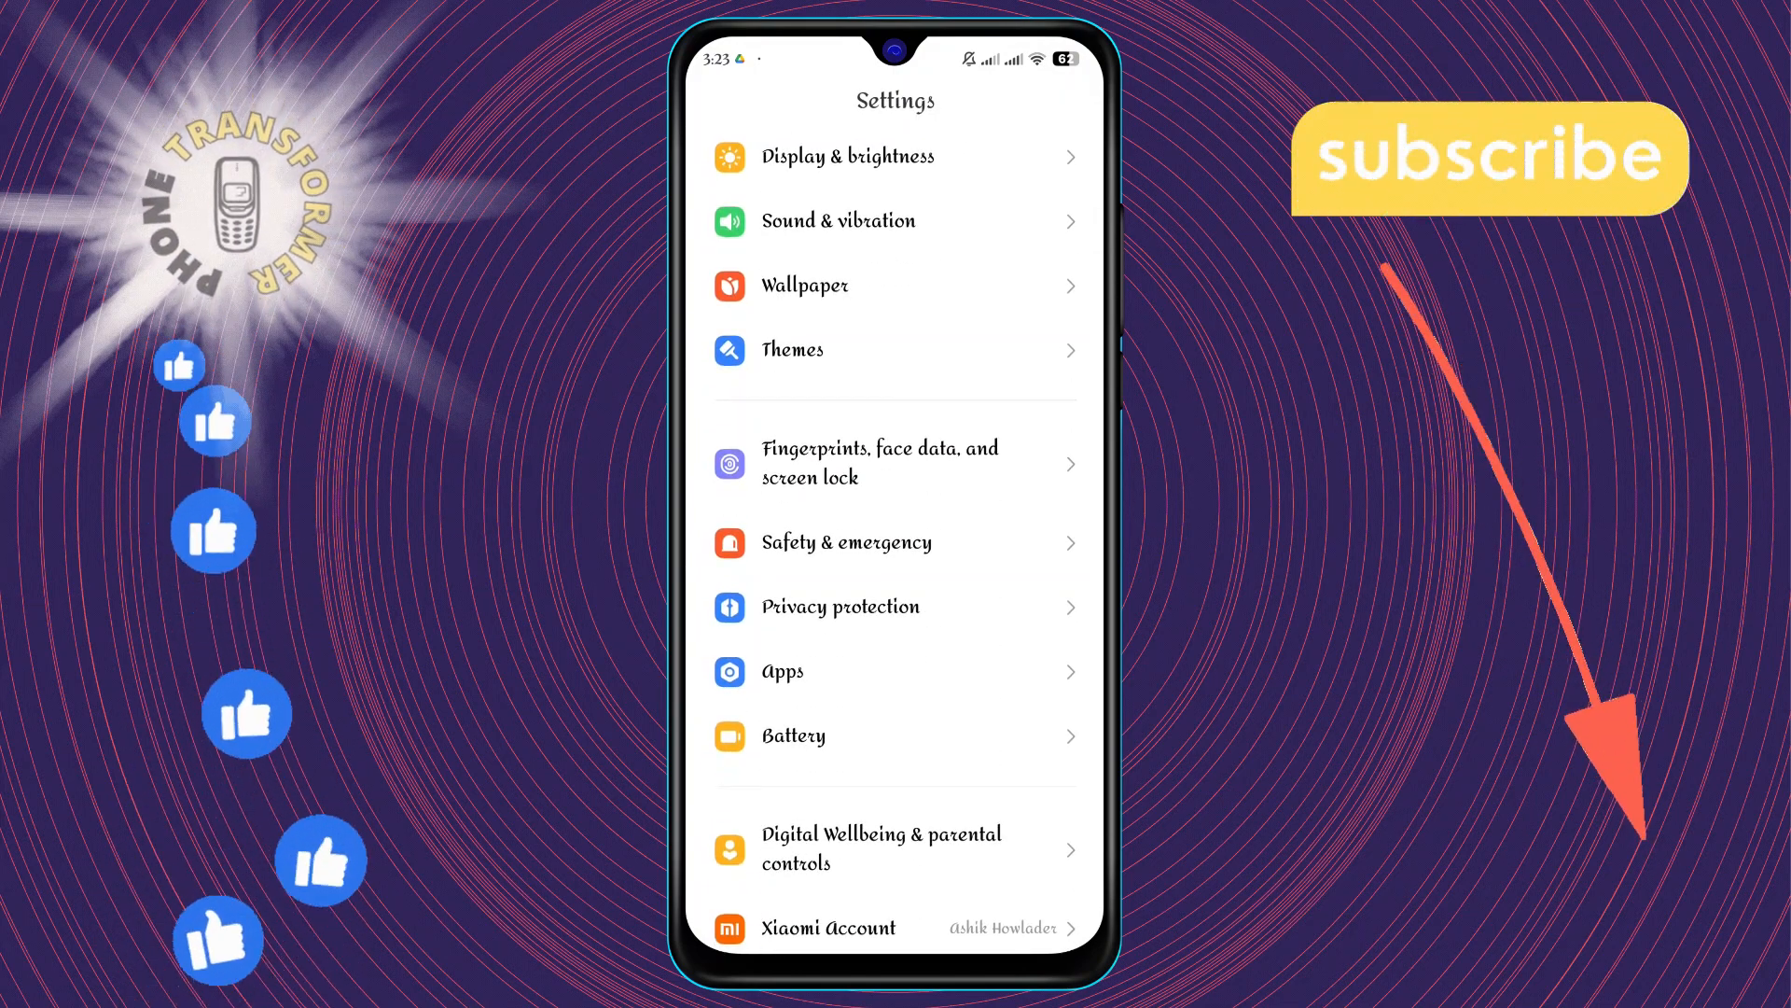
click(784, 672)
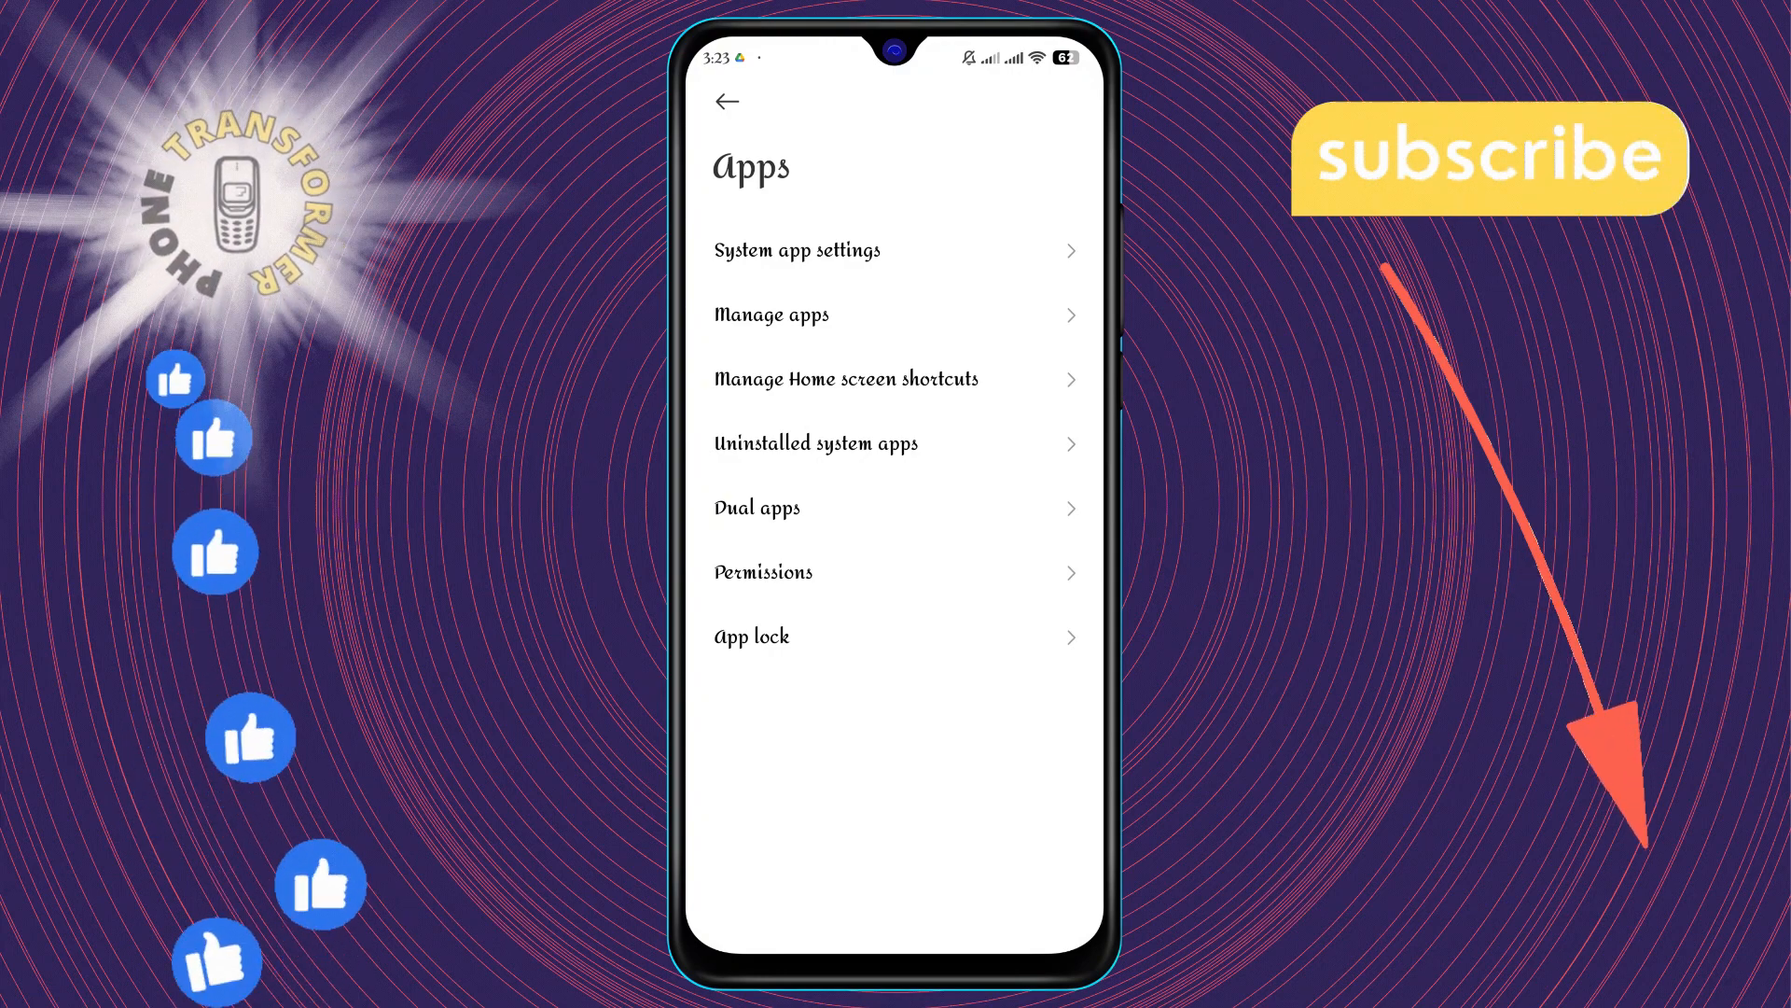
click(763, 572)
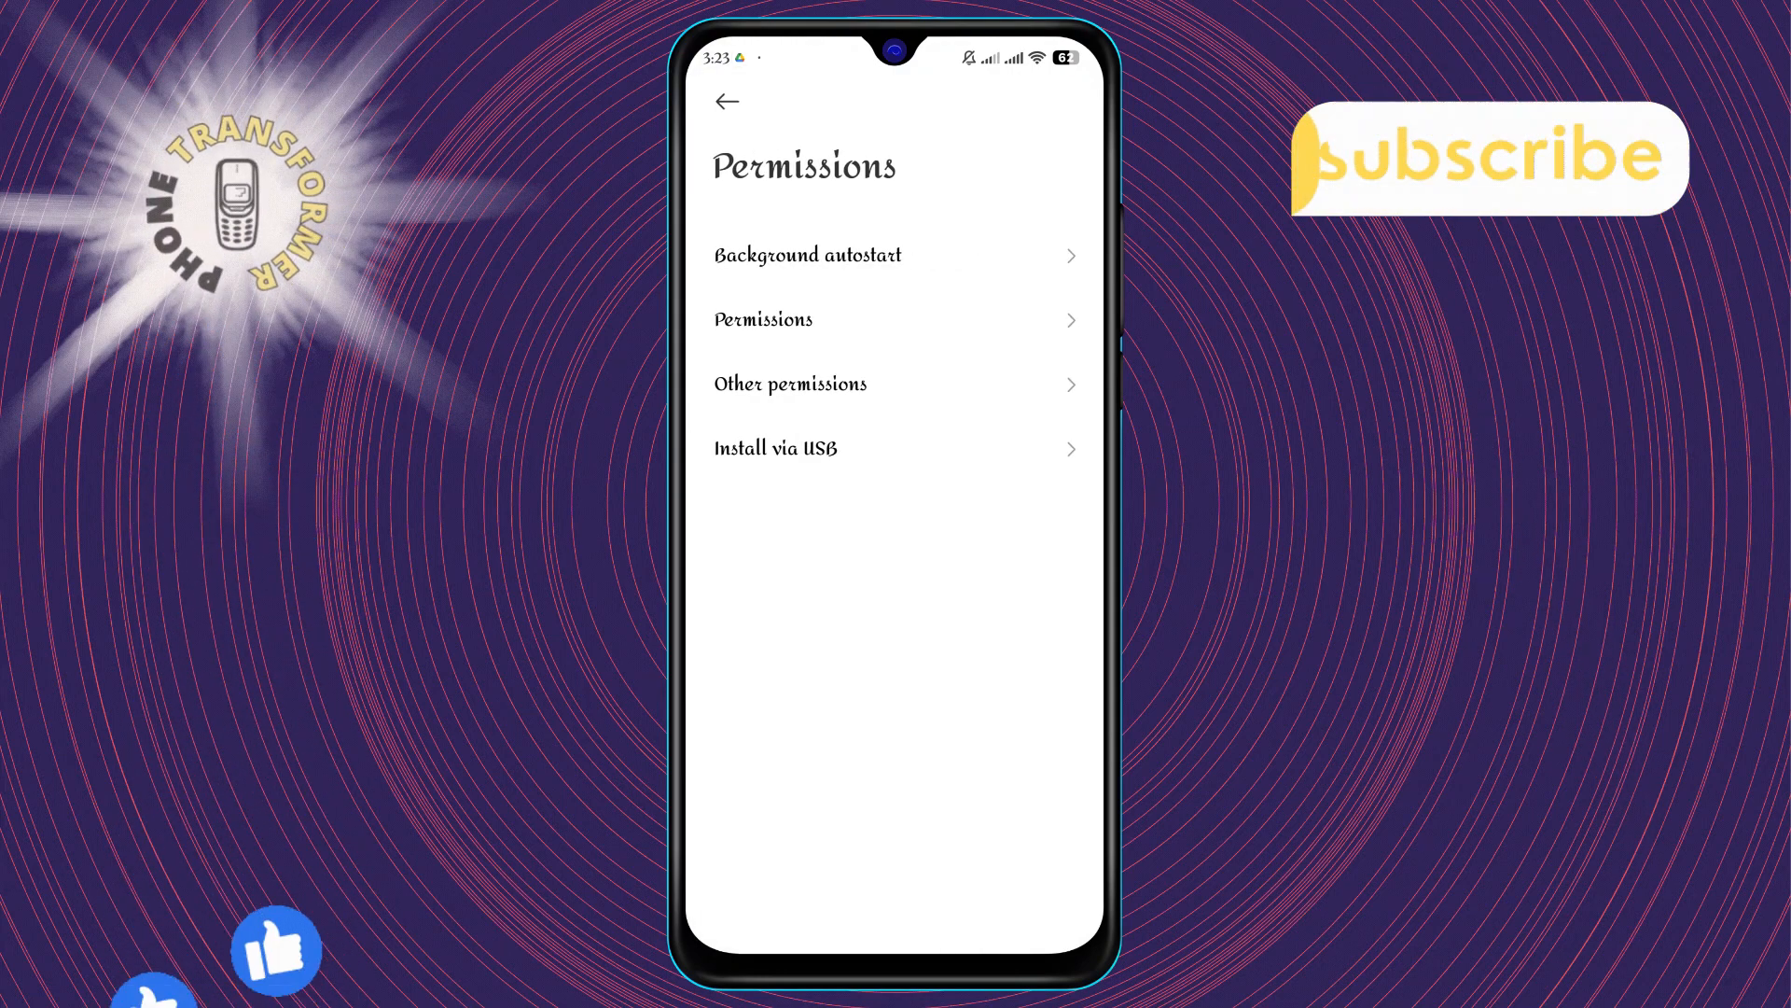
click(761, 319)
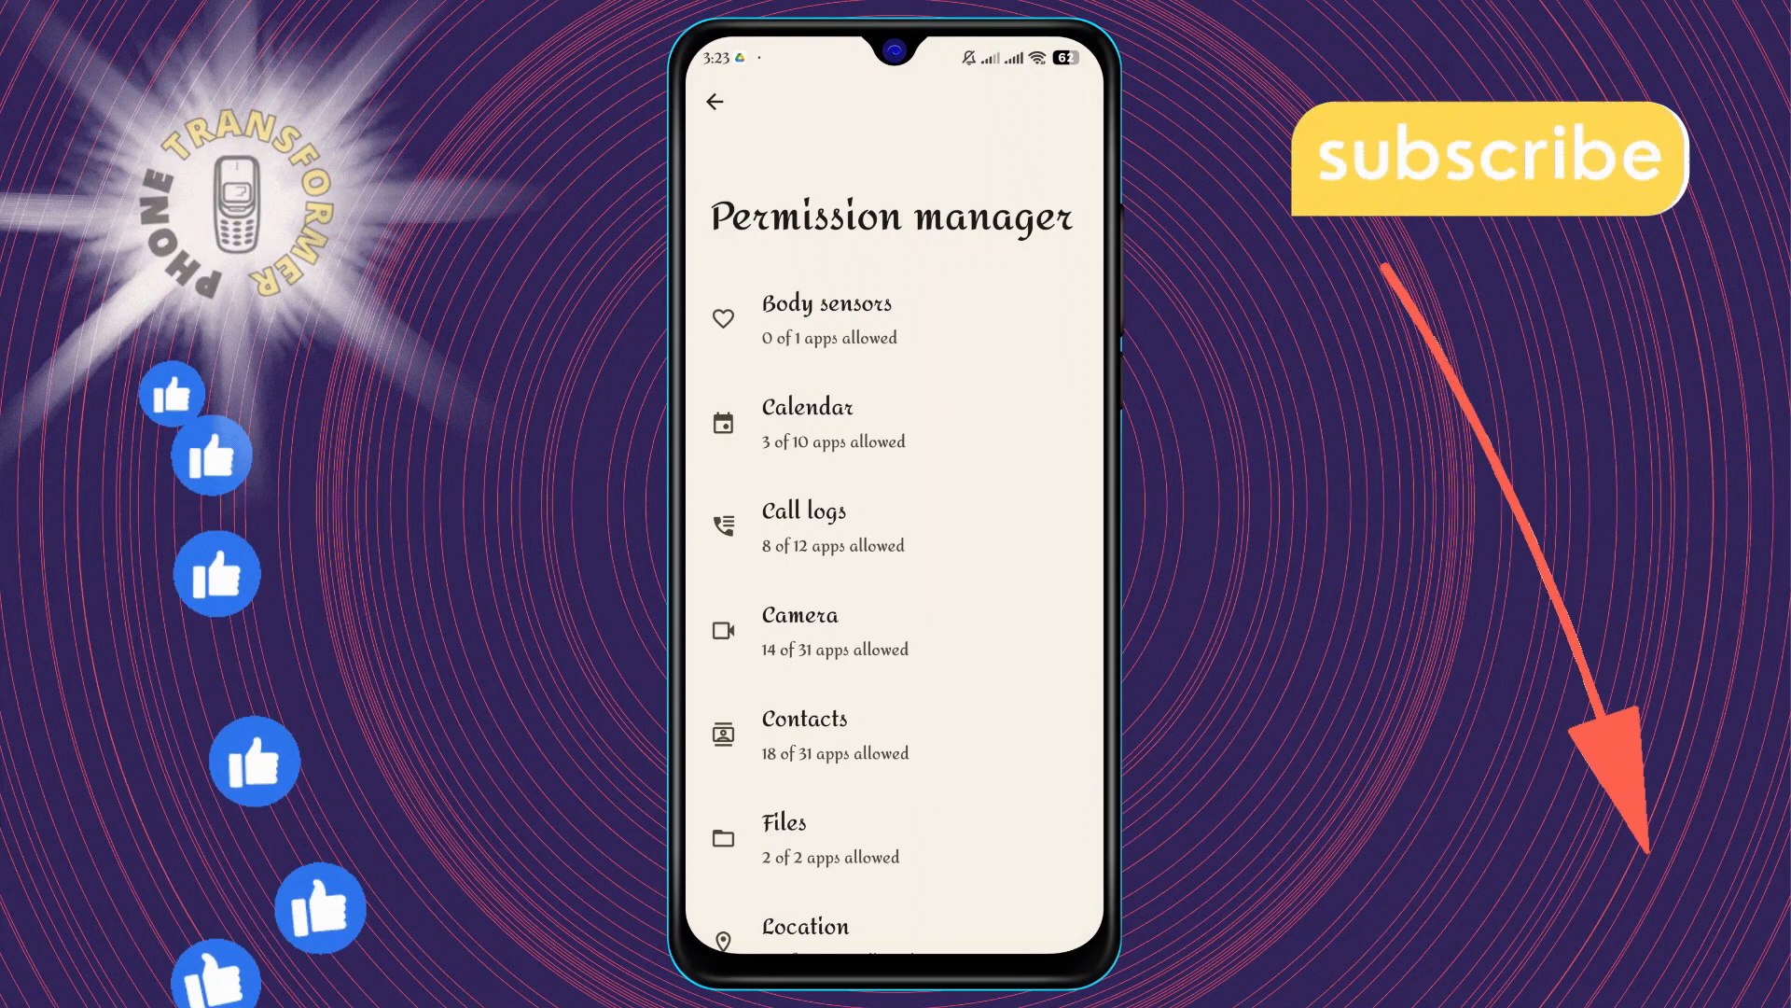
Locate Phone in the permission list and Messenger among its allowed apps.
scroll(down, 3)
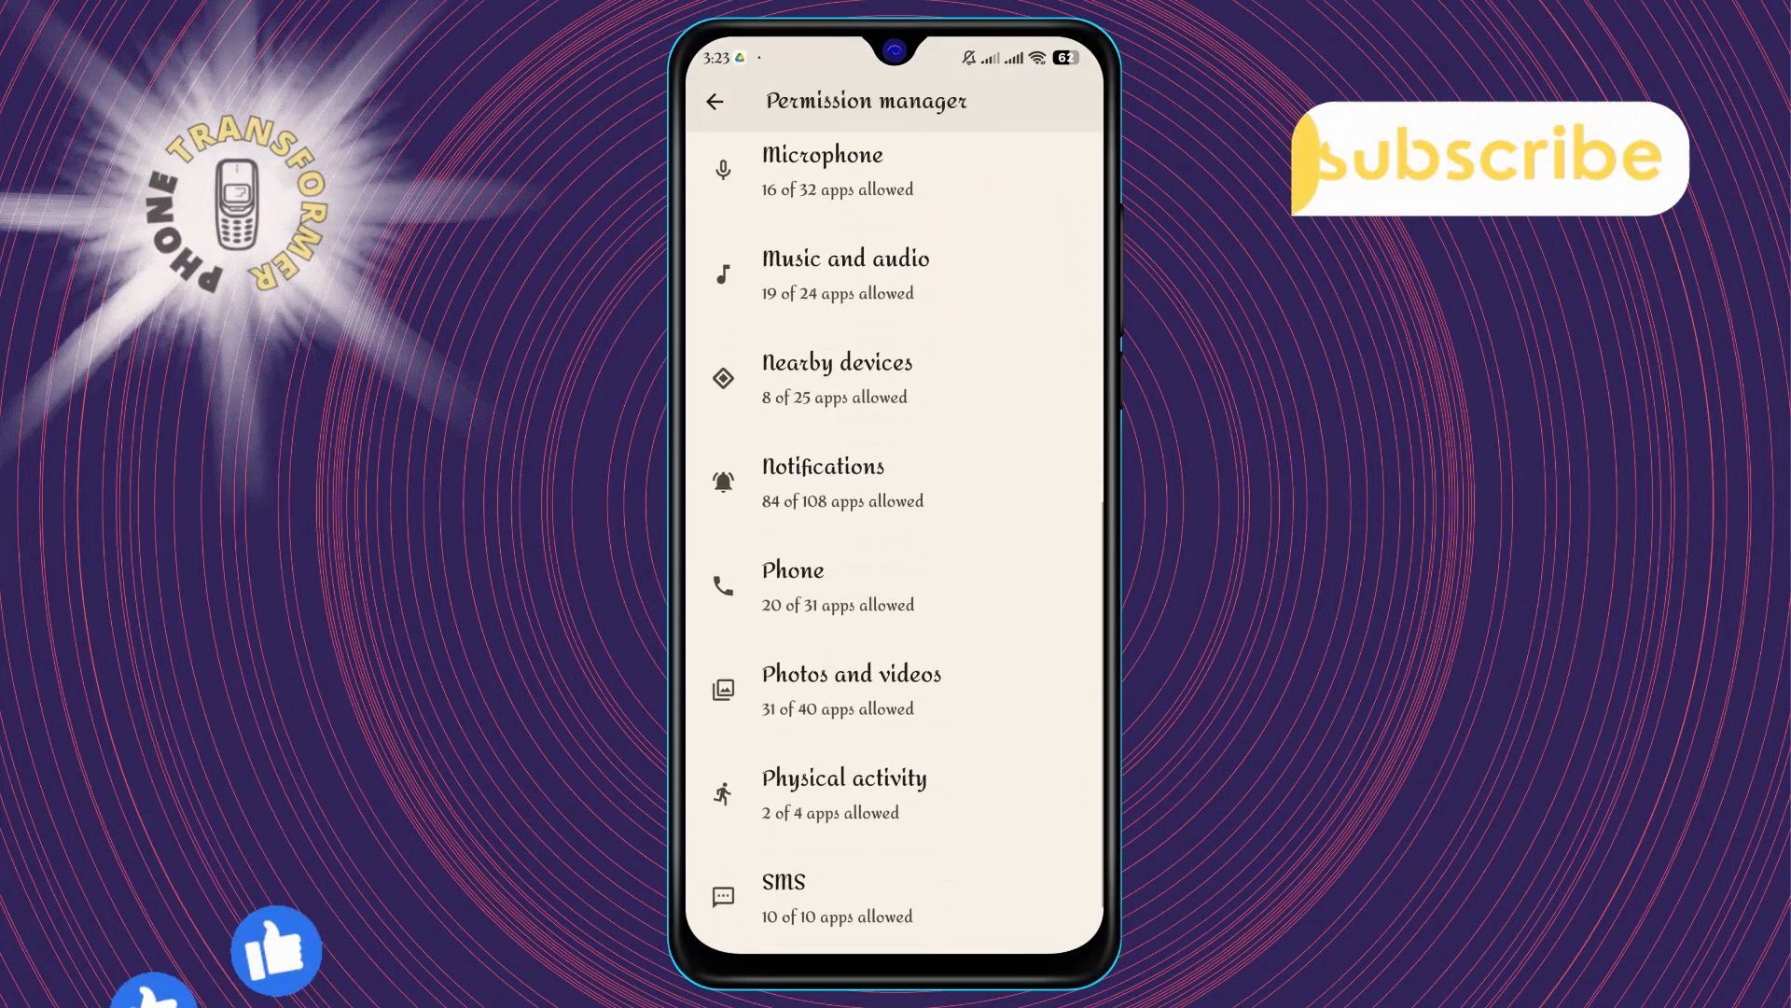
scroll(down, 3)
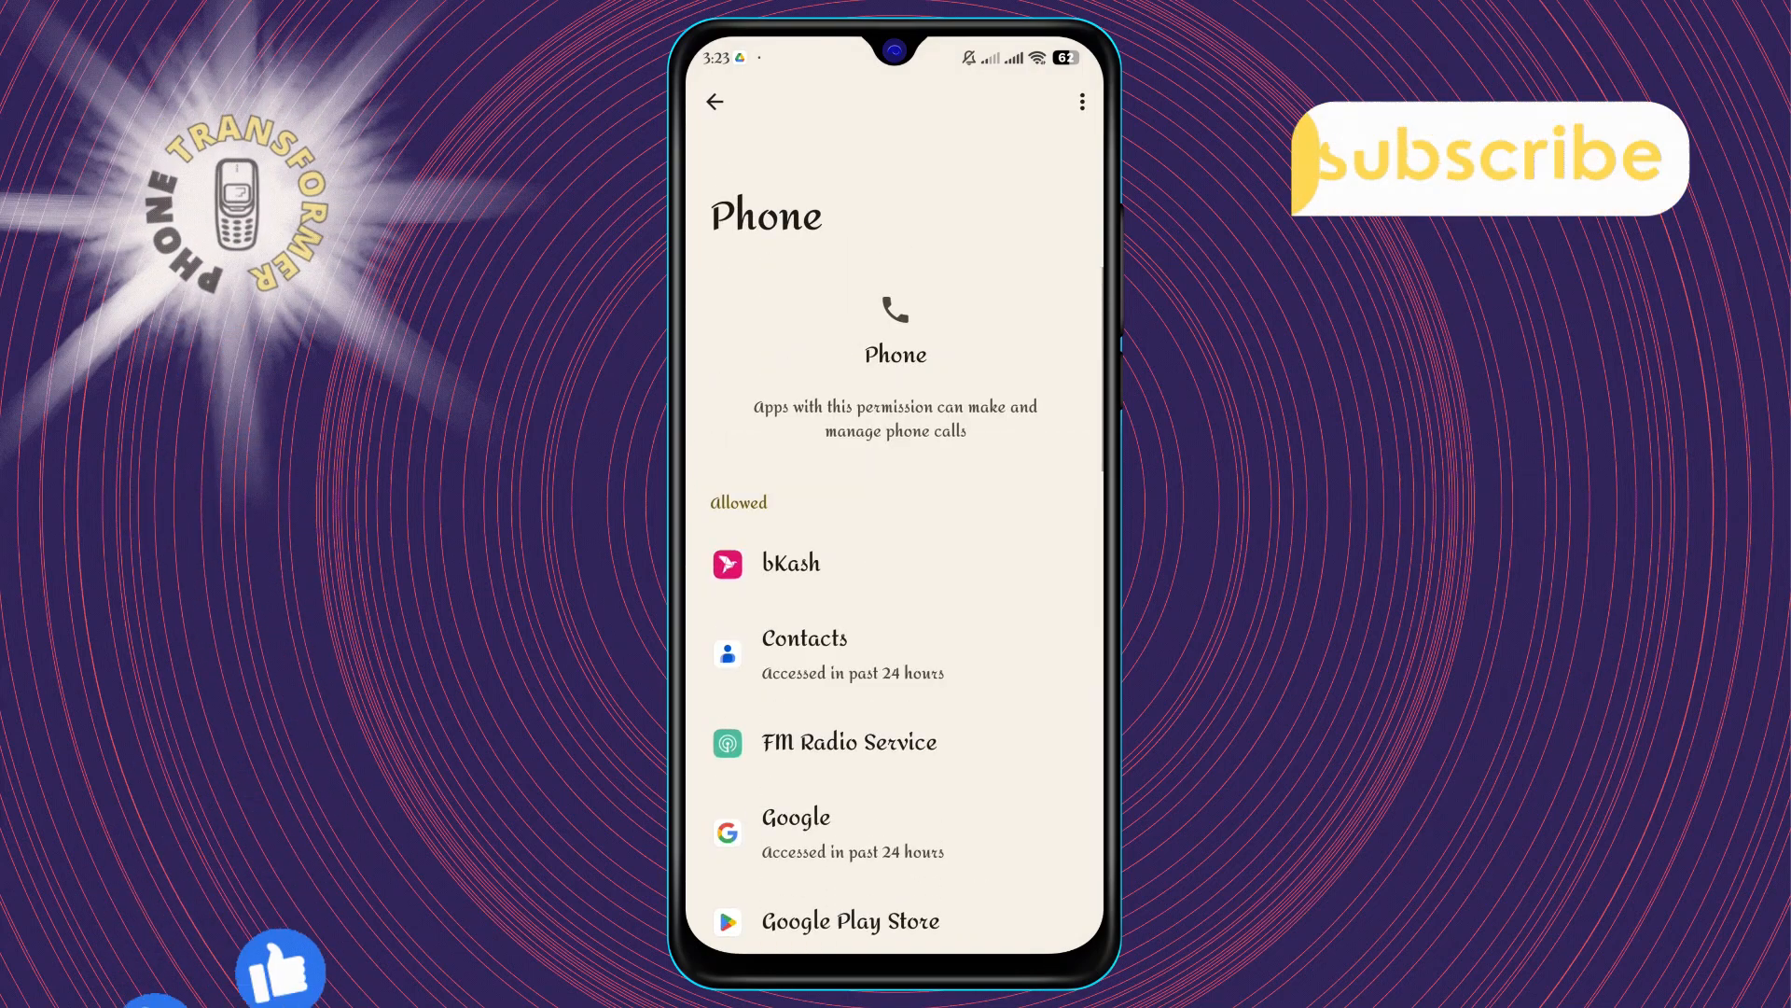
scroll(down, 3)
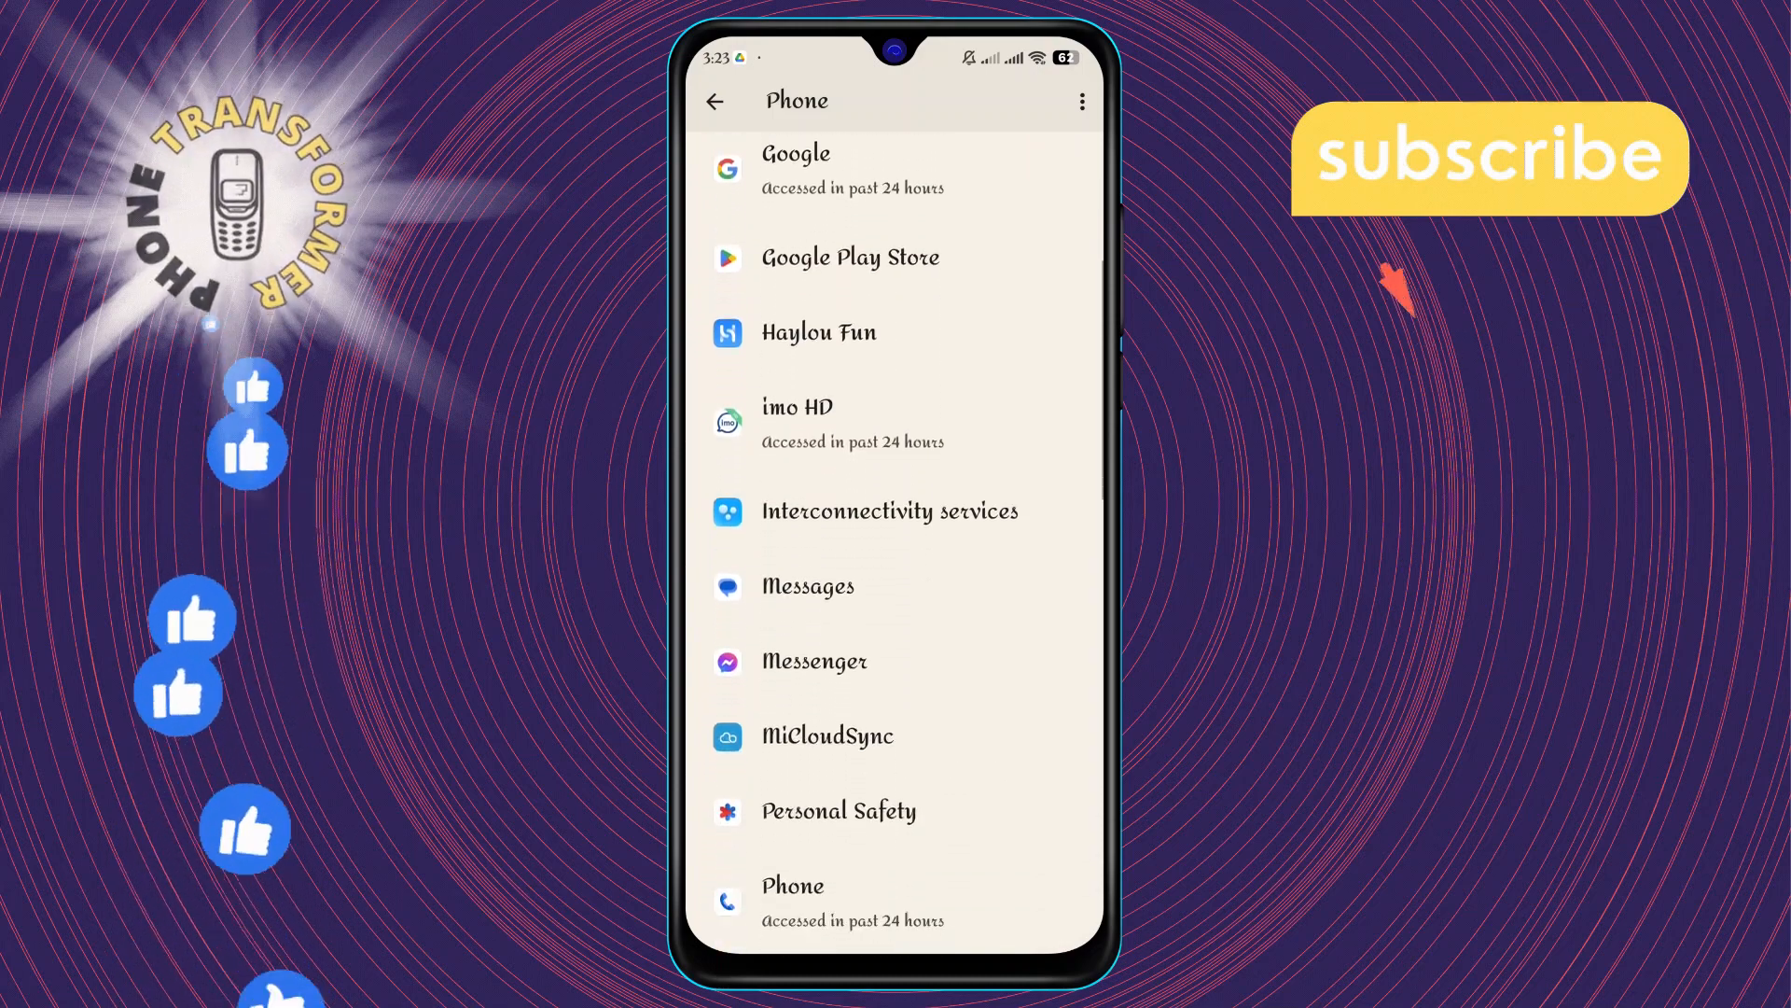
scroll(down, 3)
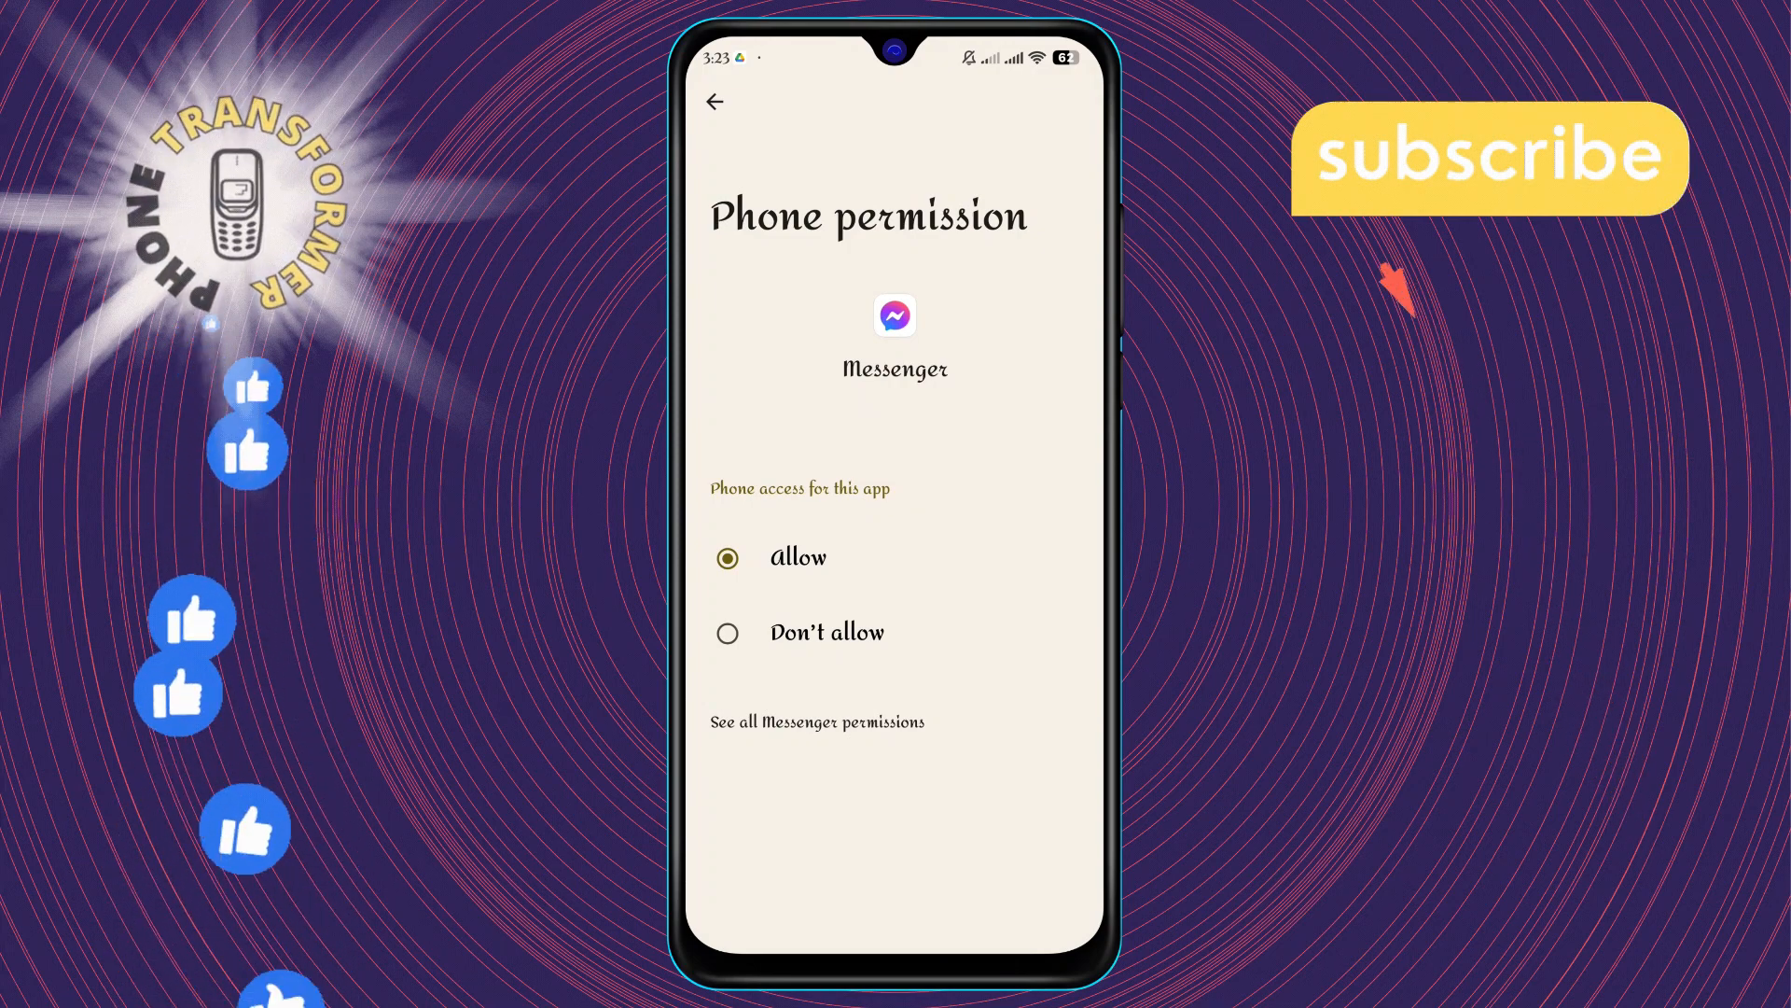
Set Messenger's Phone permission to Don't allow.
click(728, 633)
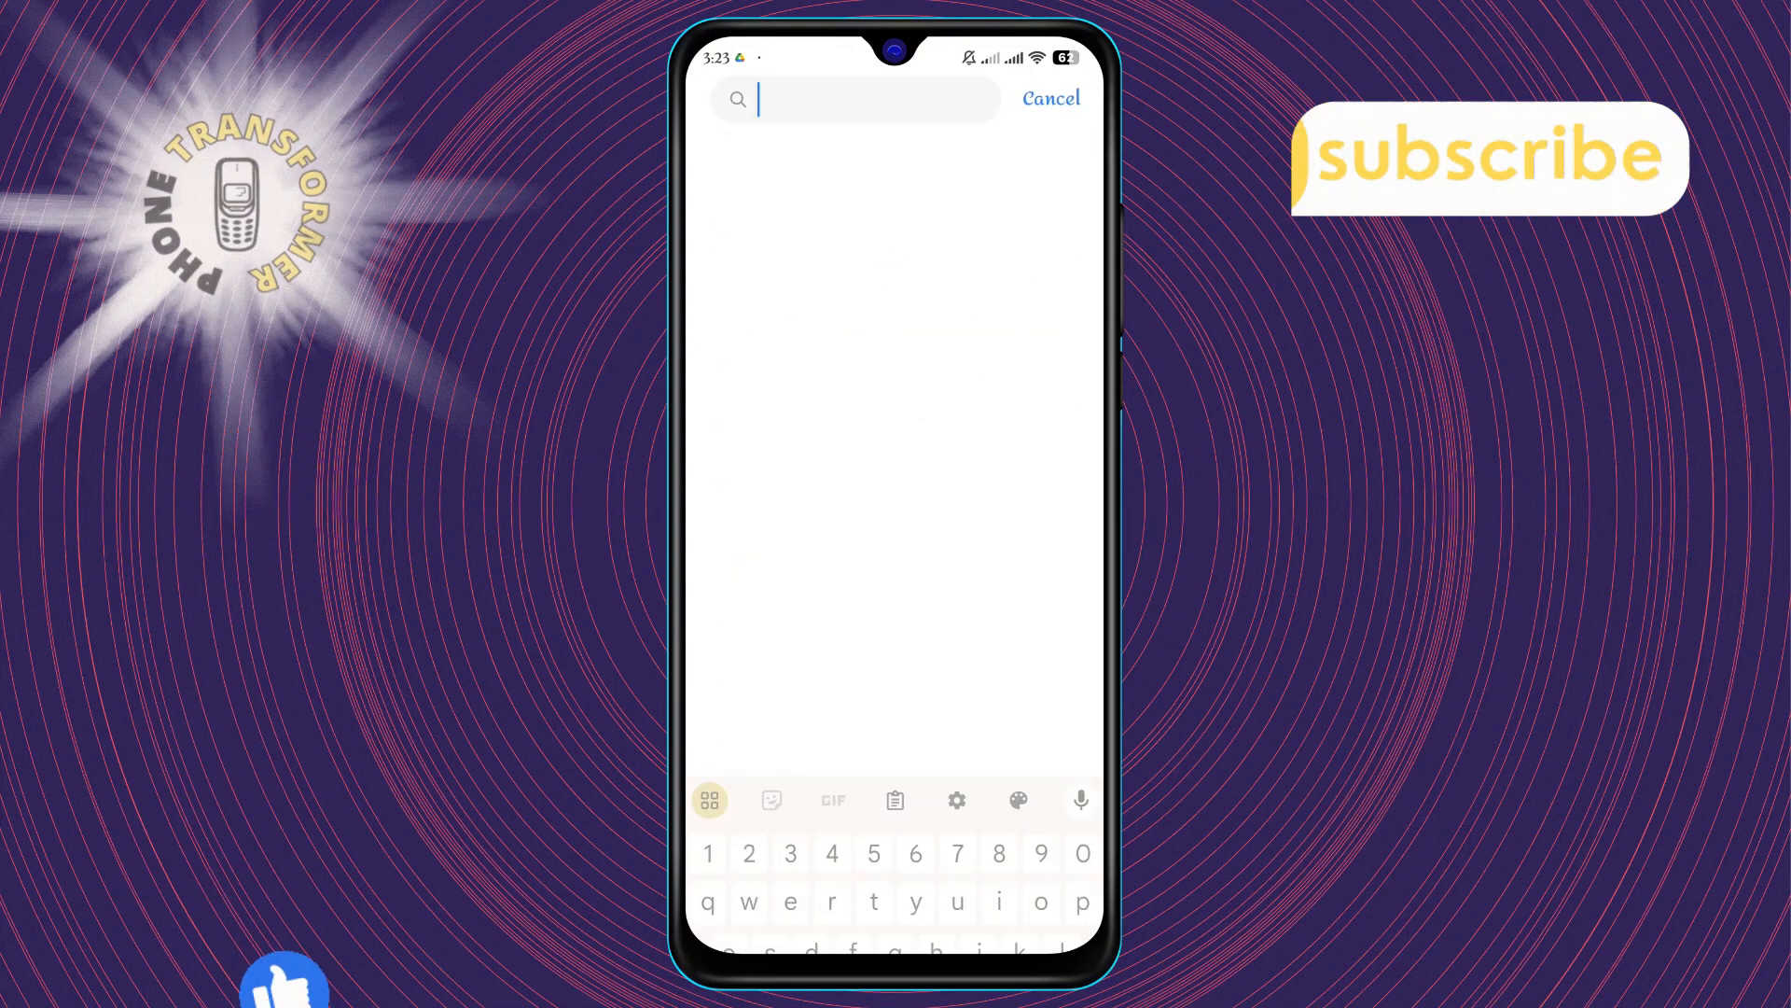
Search settings for "me" and reach Messenger's App info page.
text(me)
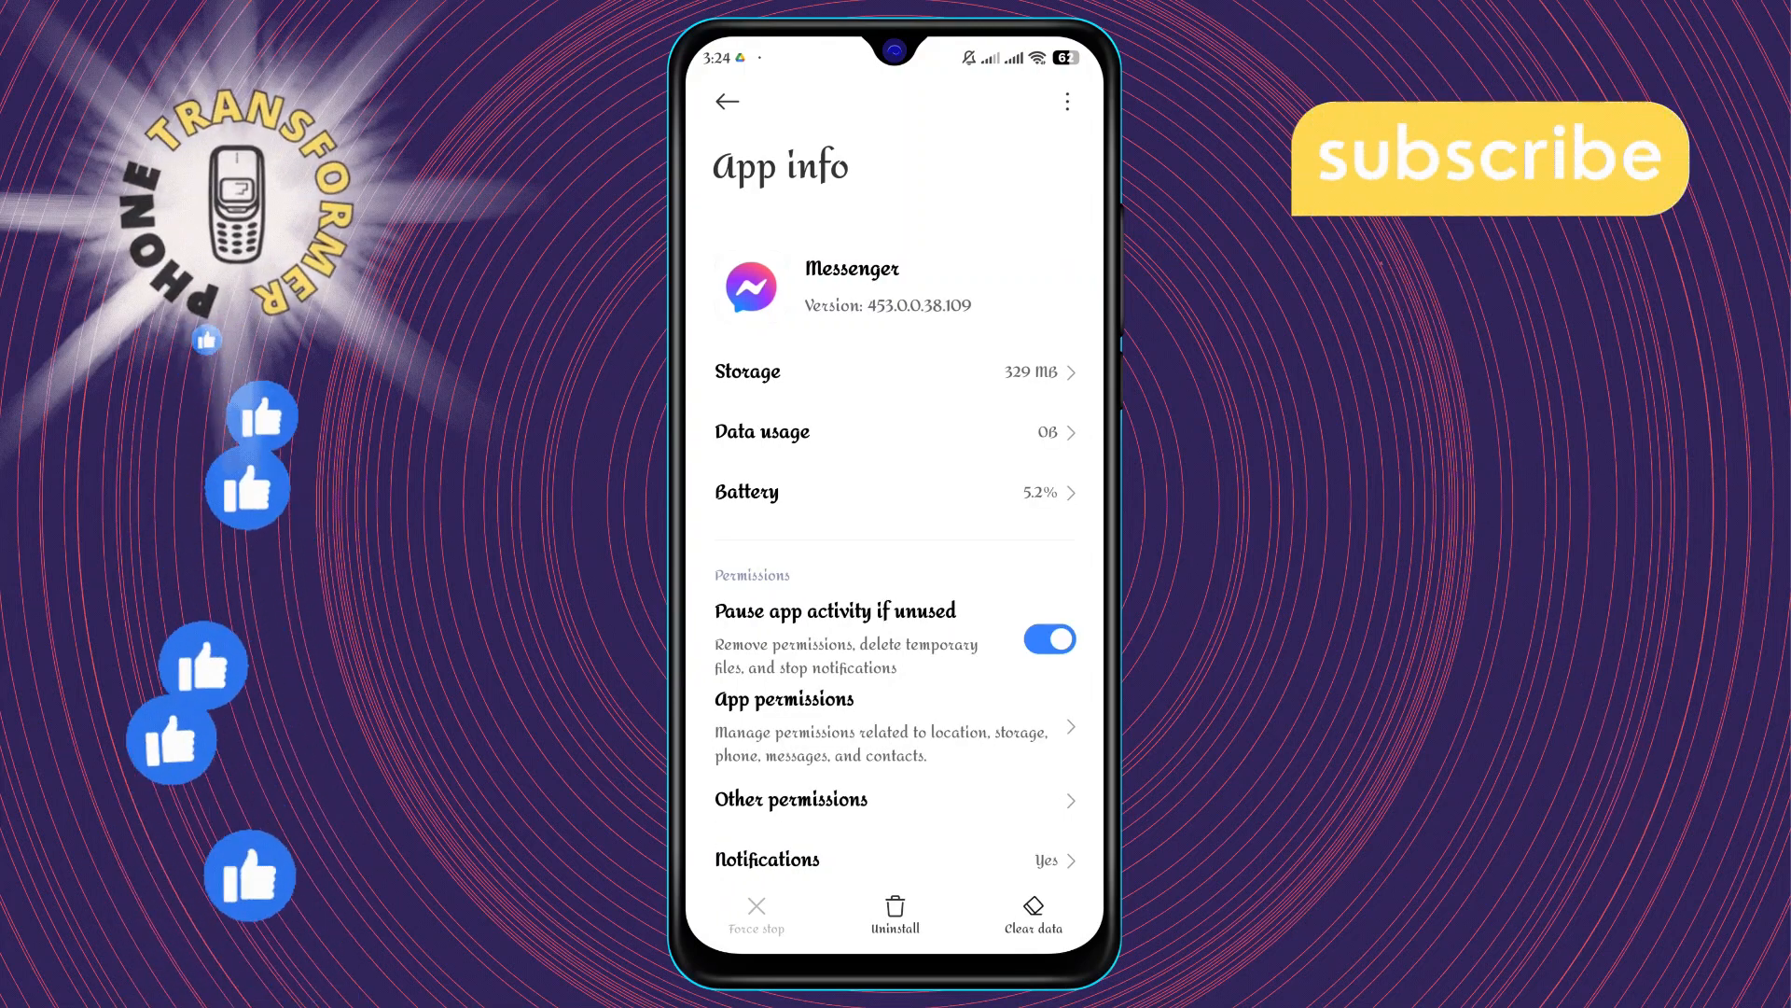
scroll(down, 3)
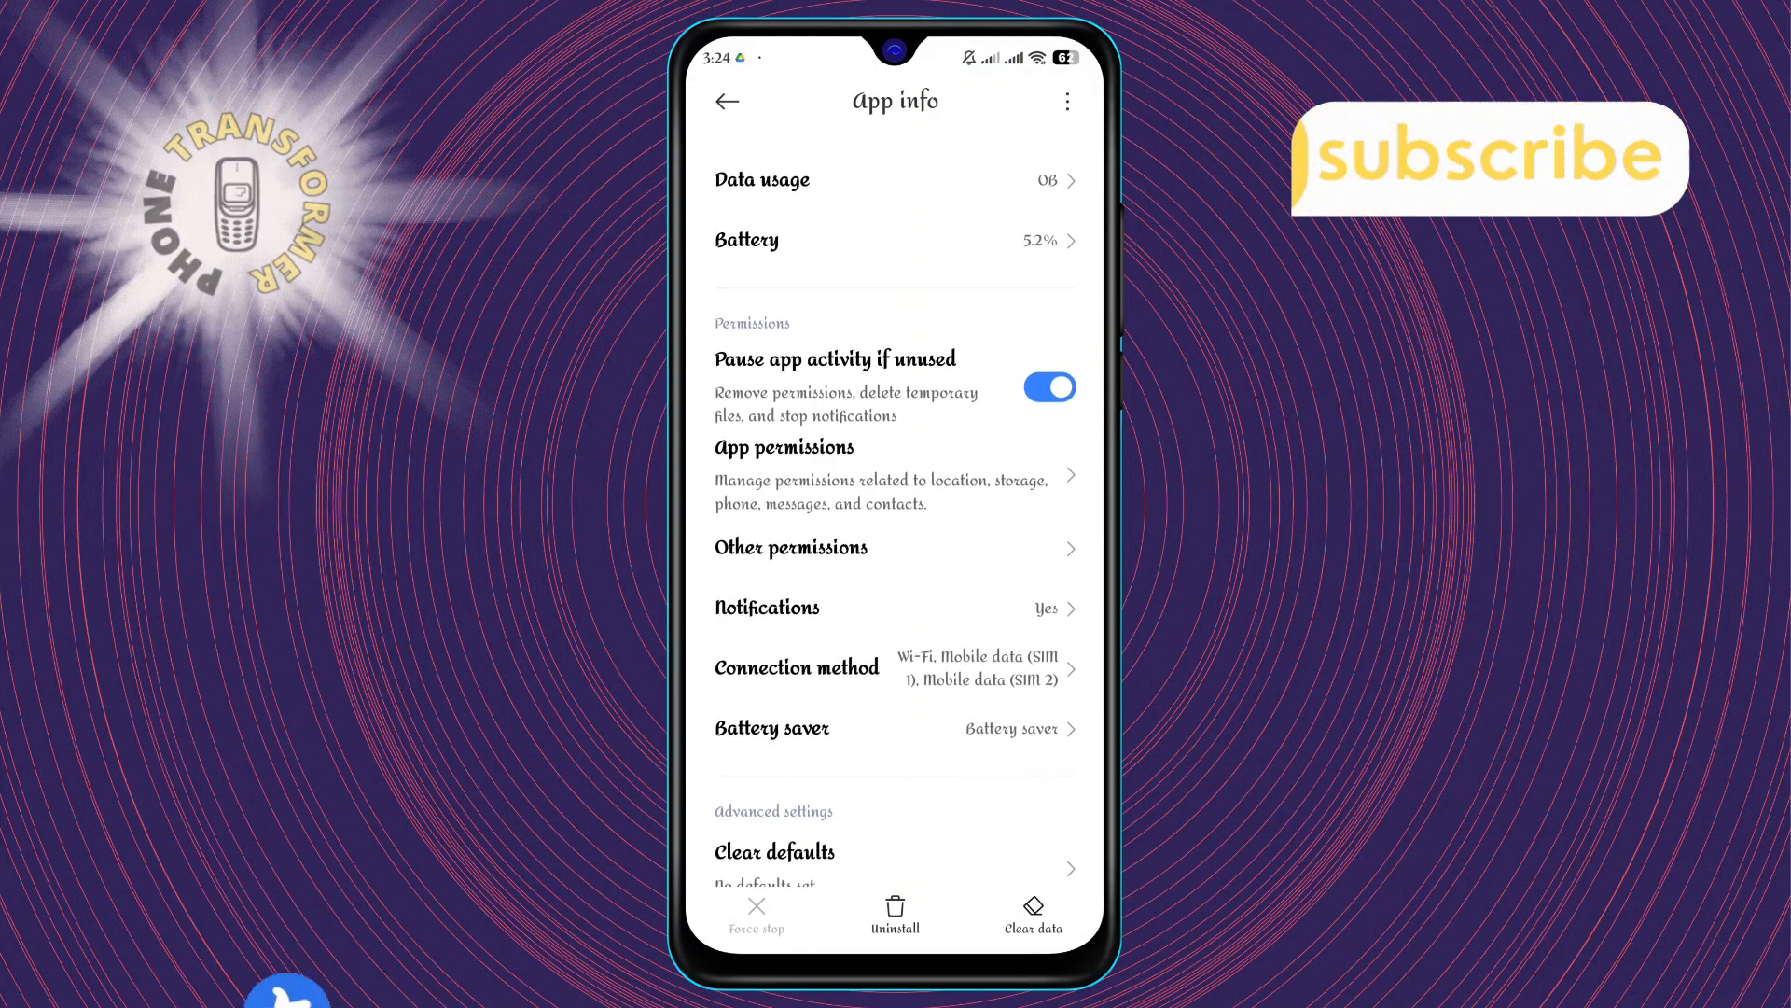
Switch off Show notifications for Messenger's Calls category.
click(765, 609)
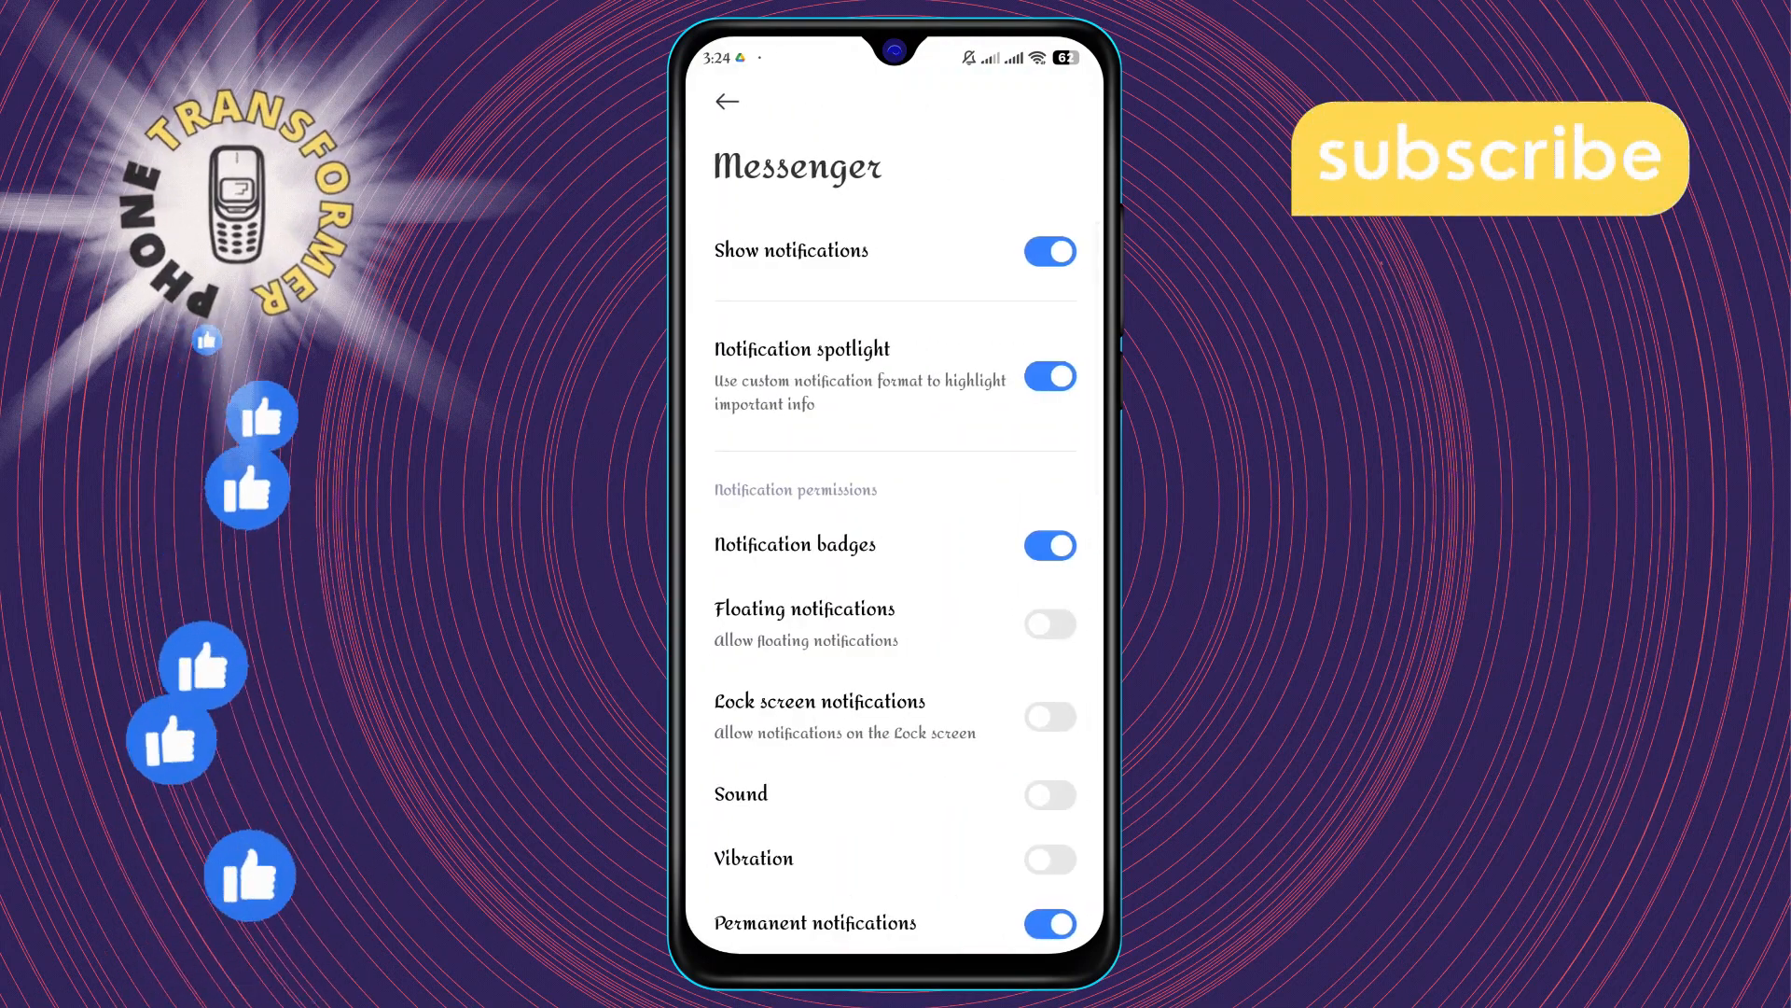
scroll(down, 3)
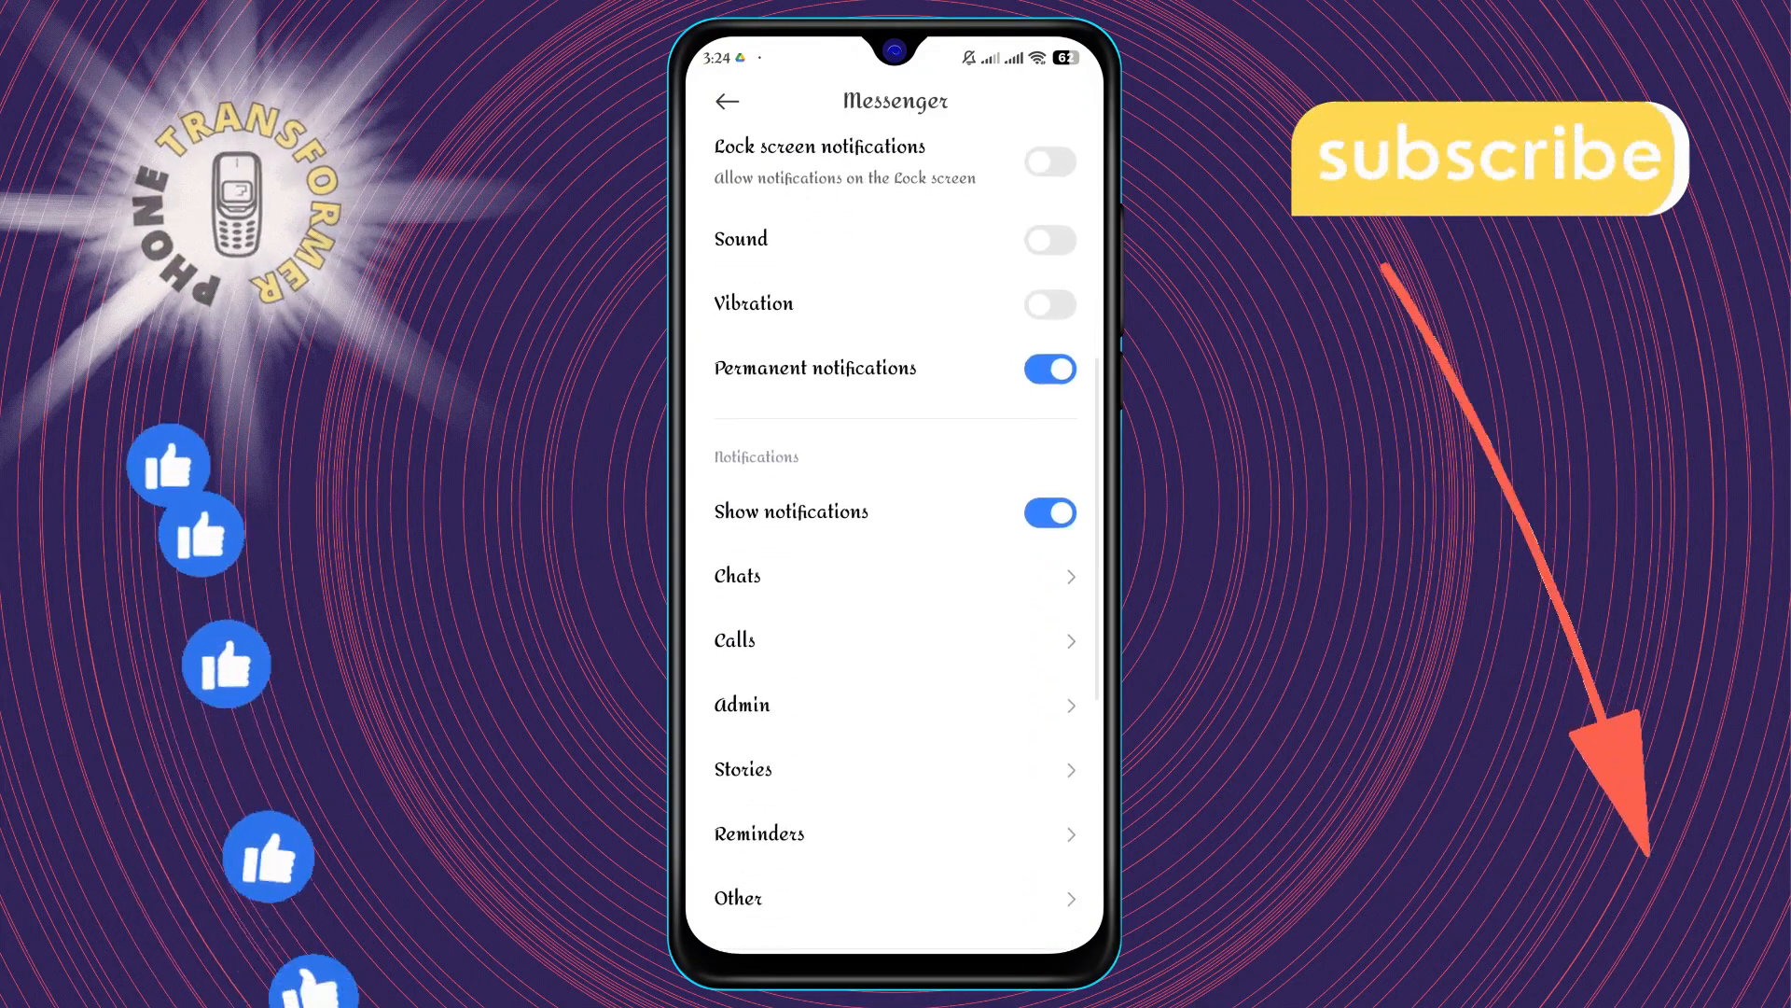
click(735, 640)
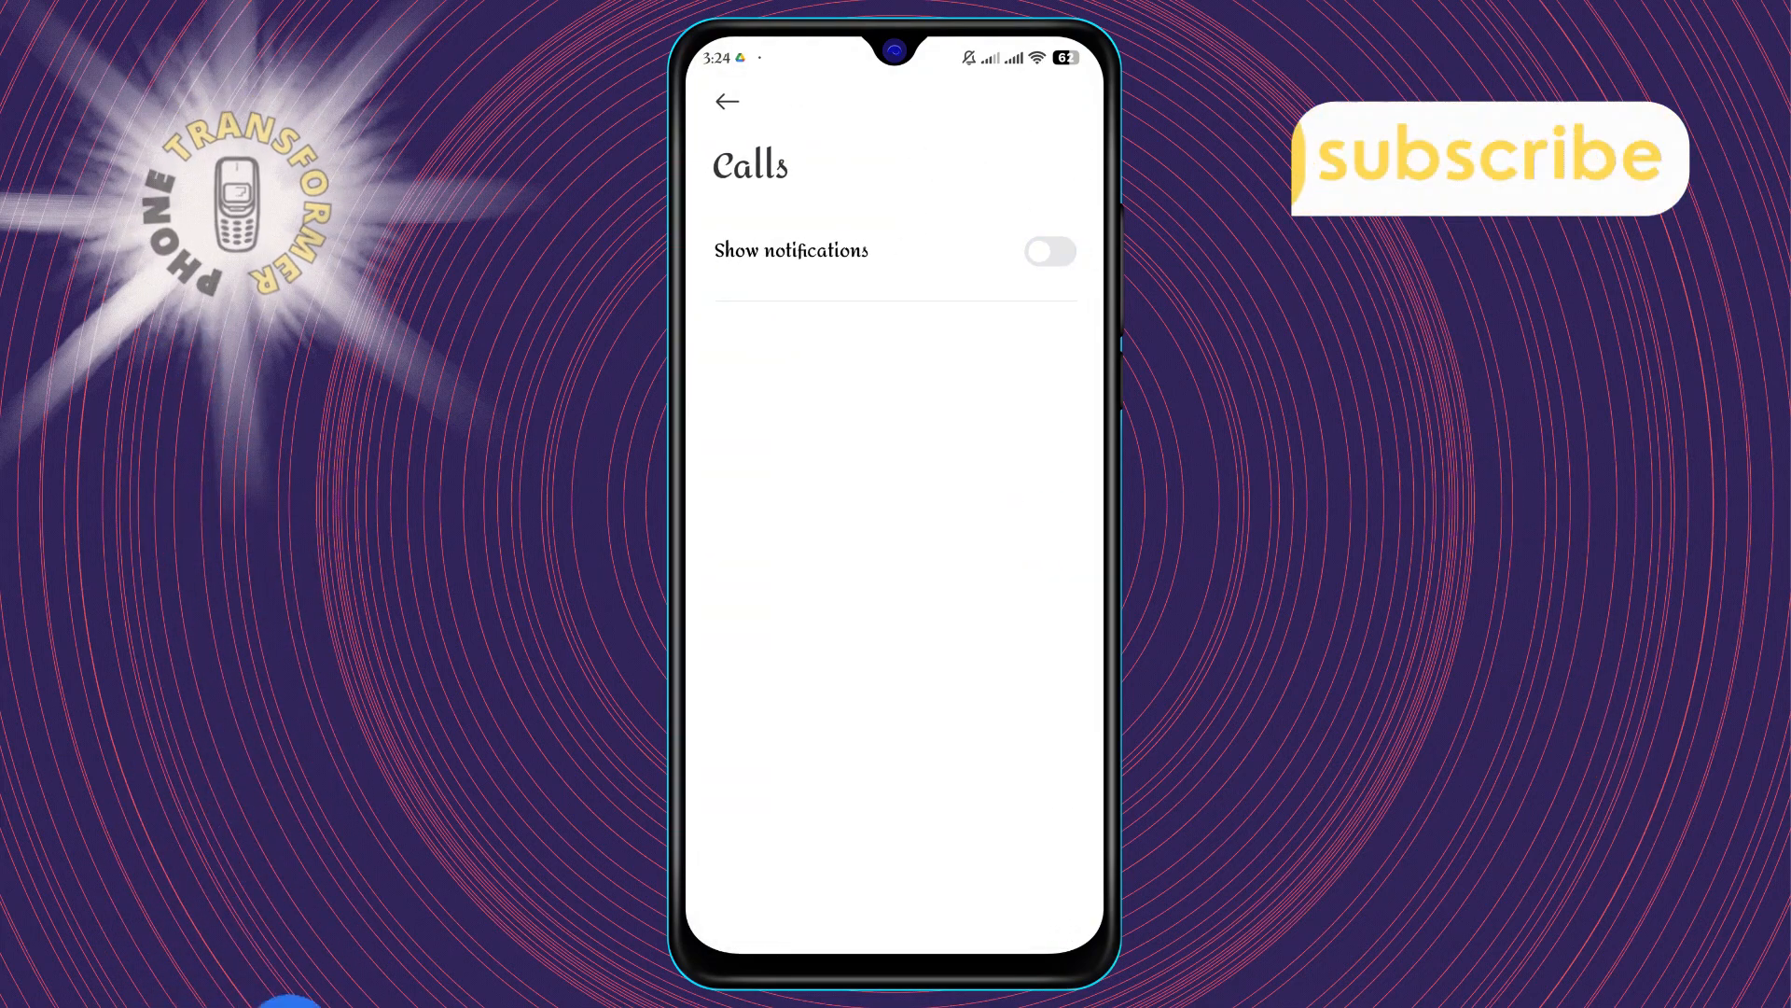